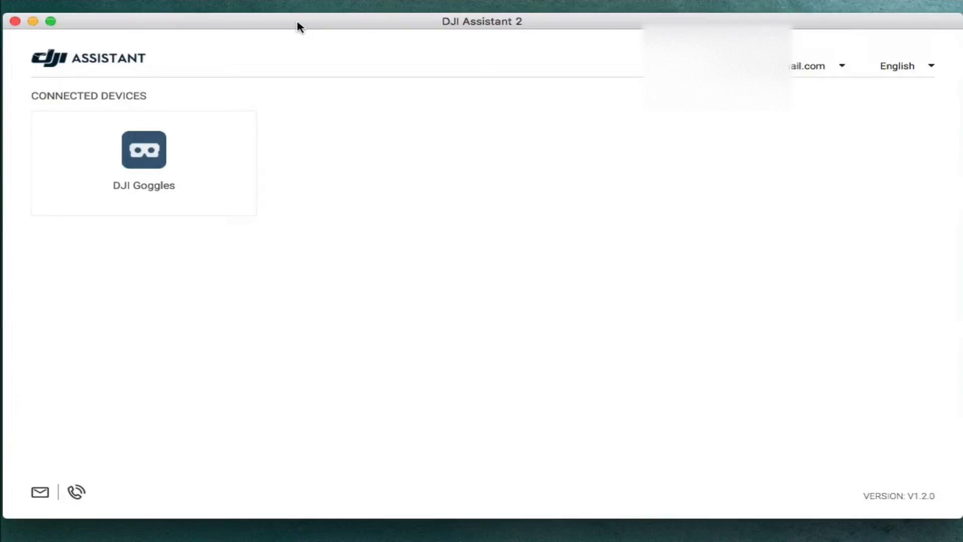
mouse_move(210, 153)
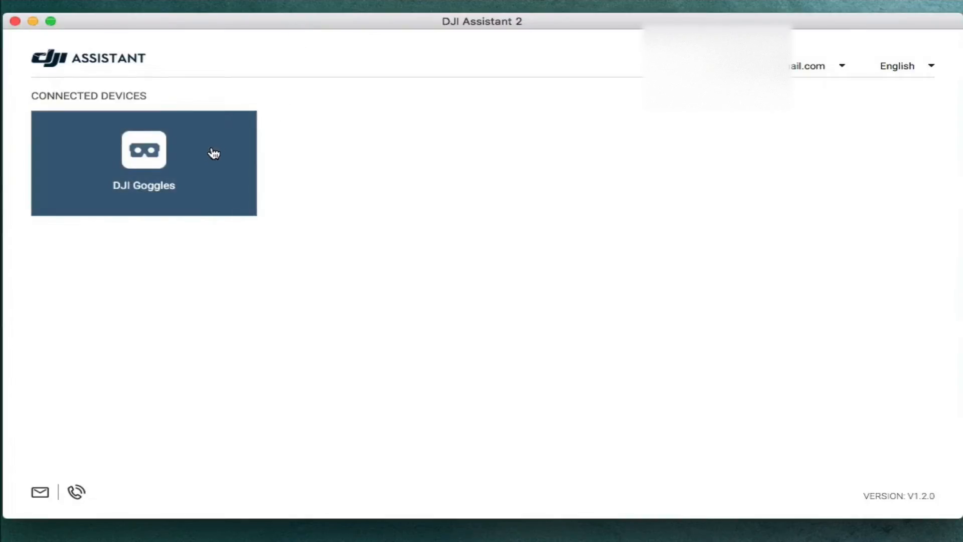
Select the connected DJI Goggles to show their firmware list (current V01.04.0100, newer V01.04.0200)
click(144, 163)
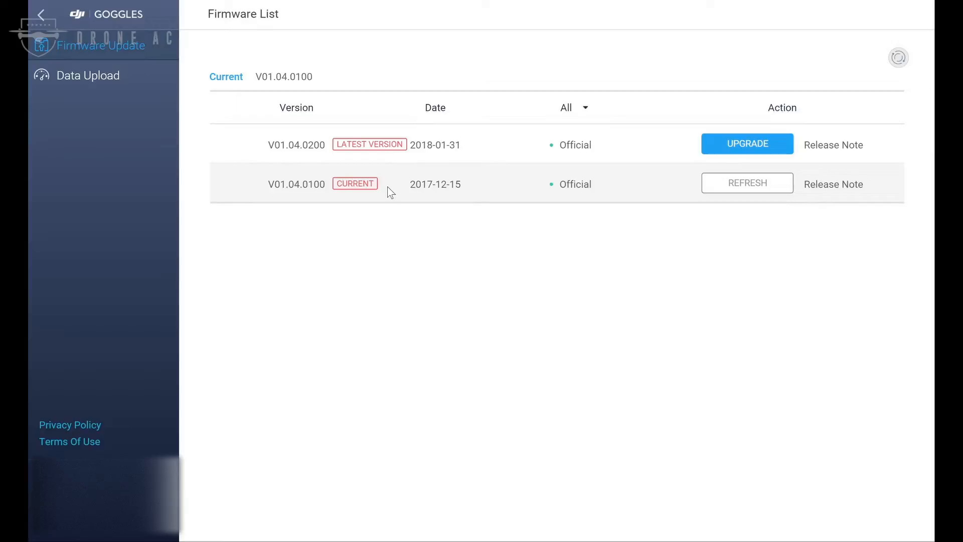
mouse_move(443, 245)
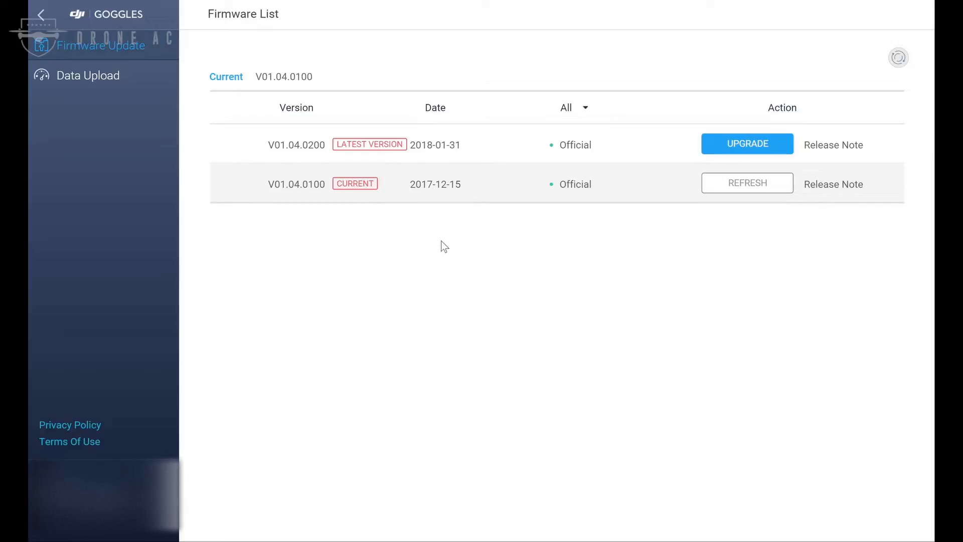
mouse_move(728, 150)
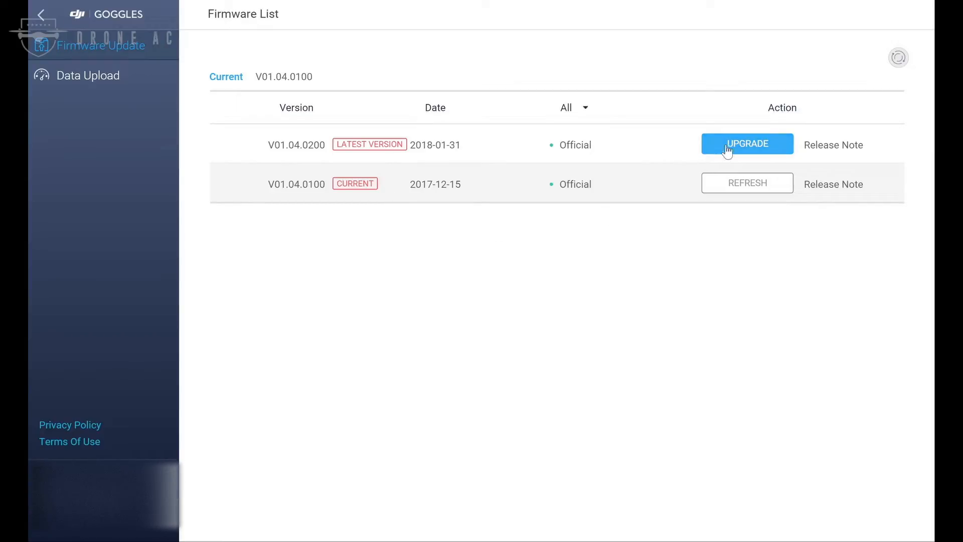
mouse_move(854, 144)
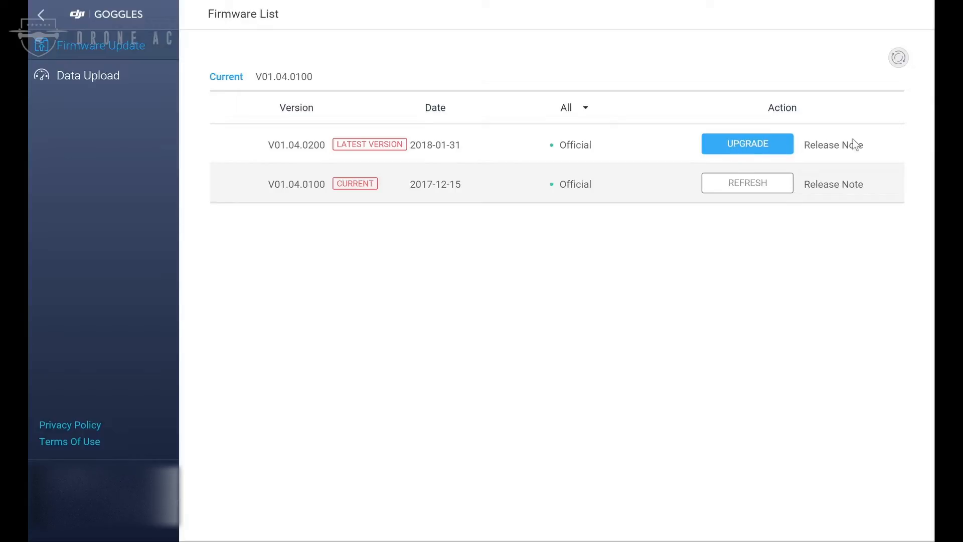
View the V01.04.0200 release note describing local video support and no downgrading
click(833, 144)
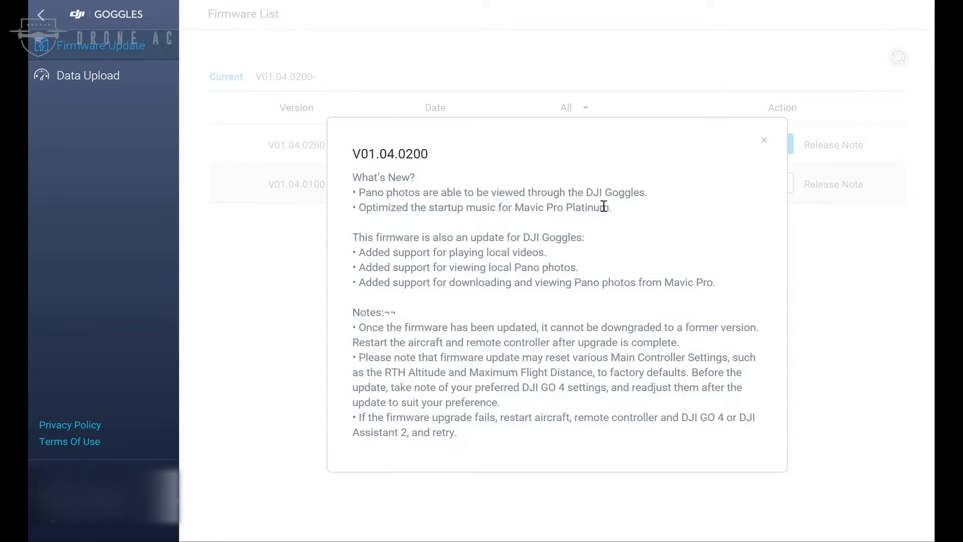
mouse_move(732, 163)
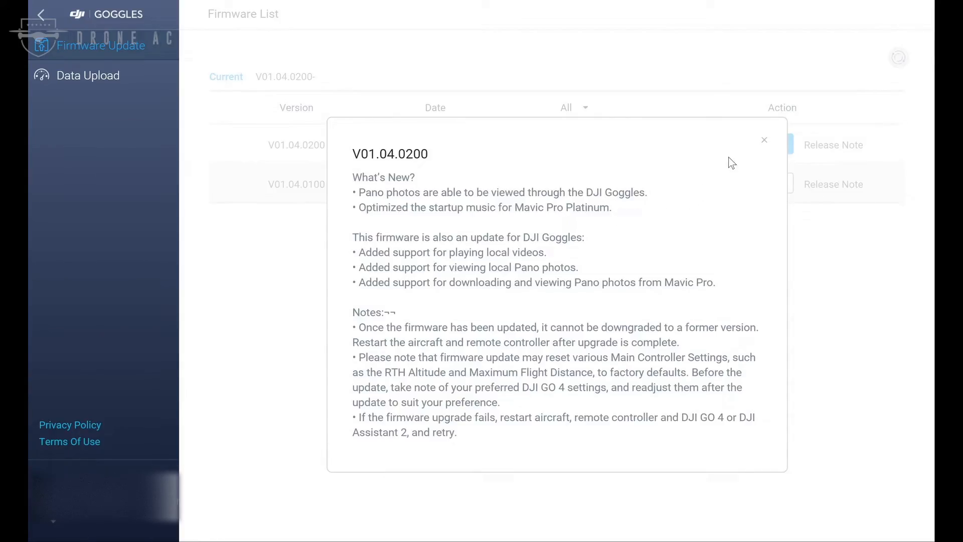
mouse_move(764, 140)
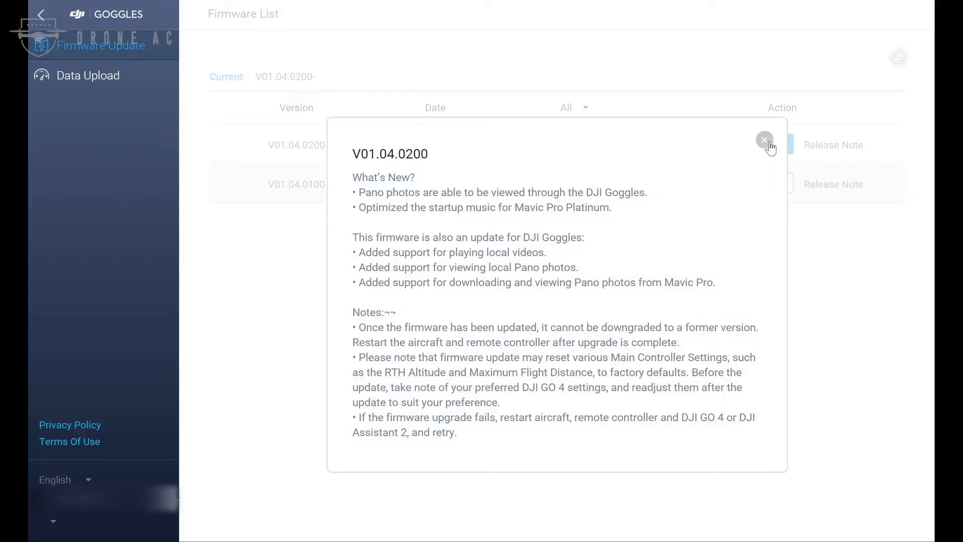
Dismiss the release note and start the Goggles update to V01.04.0200, running to 100%
click(764, 139)
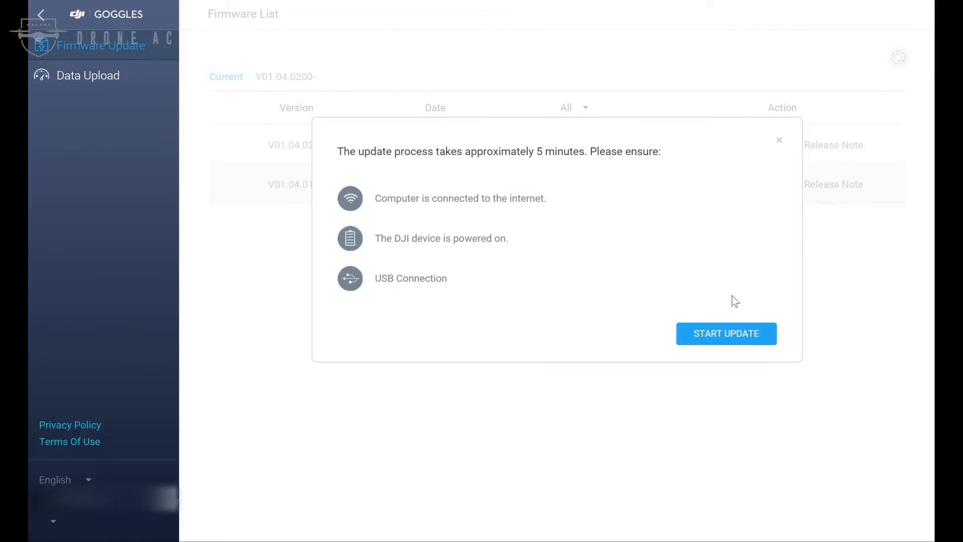
click(726, 334)
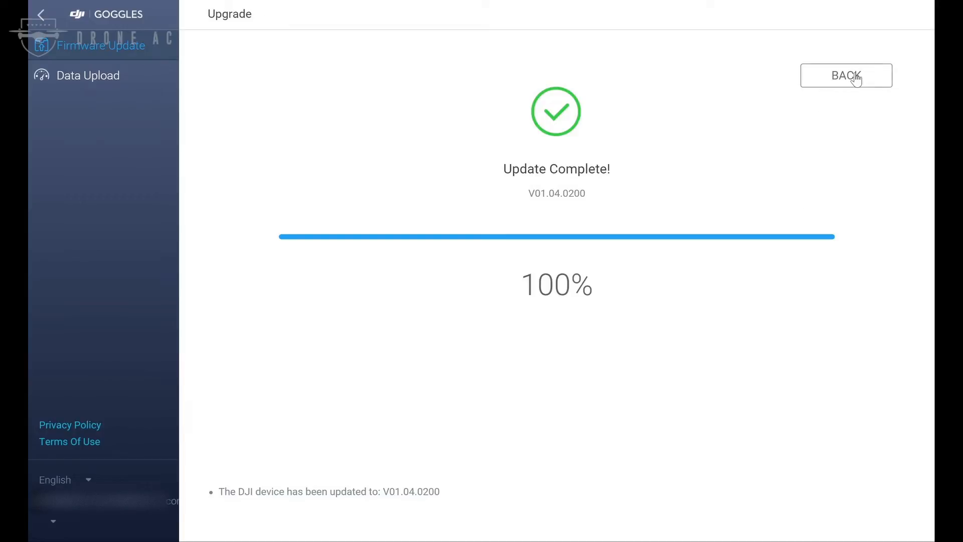
Go back to the firmware list, now marking V01.04.0200 as current
click(847, 75)
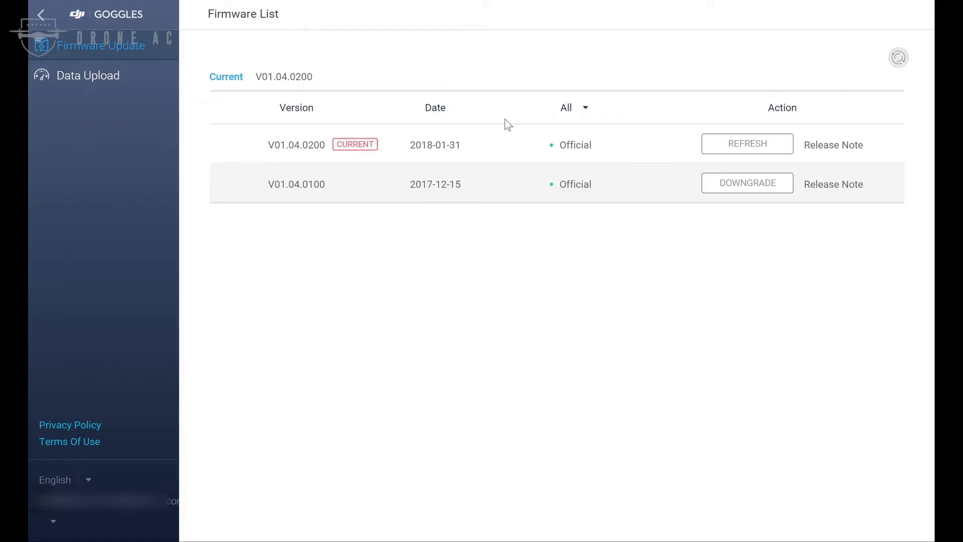
mouse_move(425, 313)
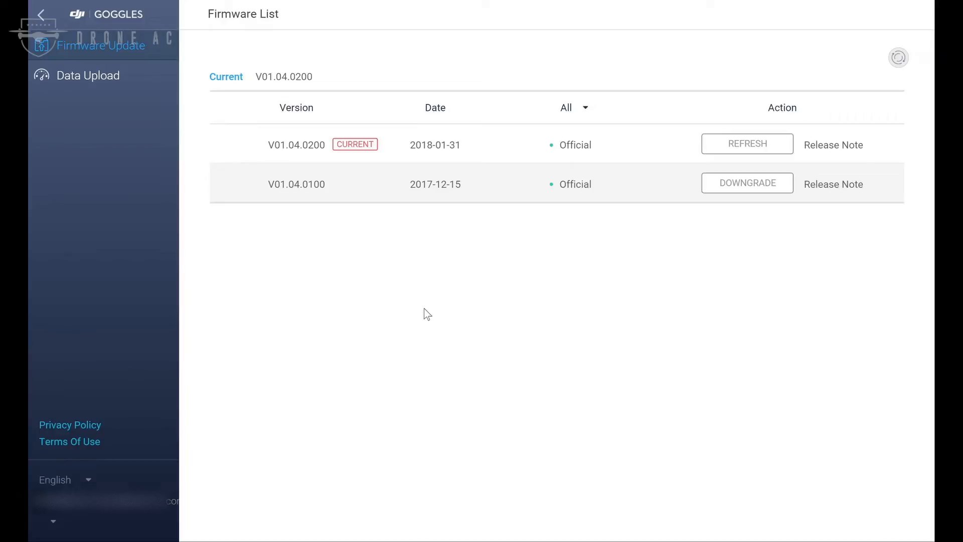
mouse_move(846, 196)
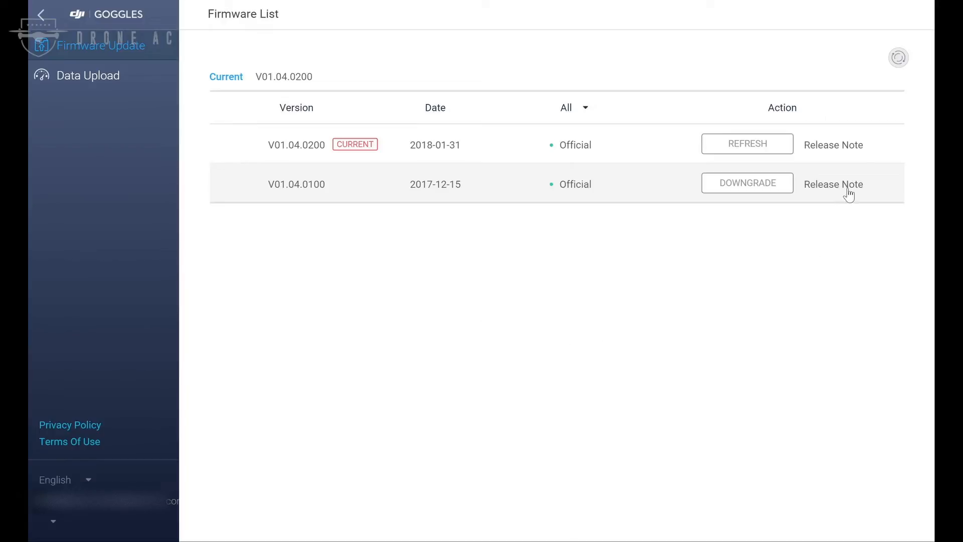